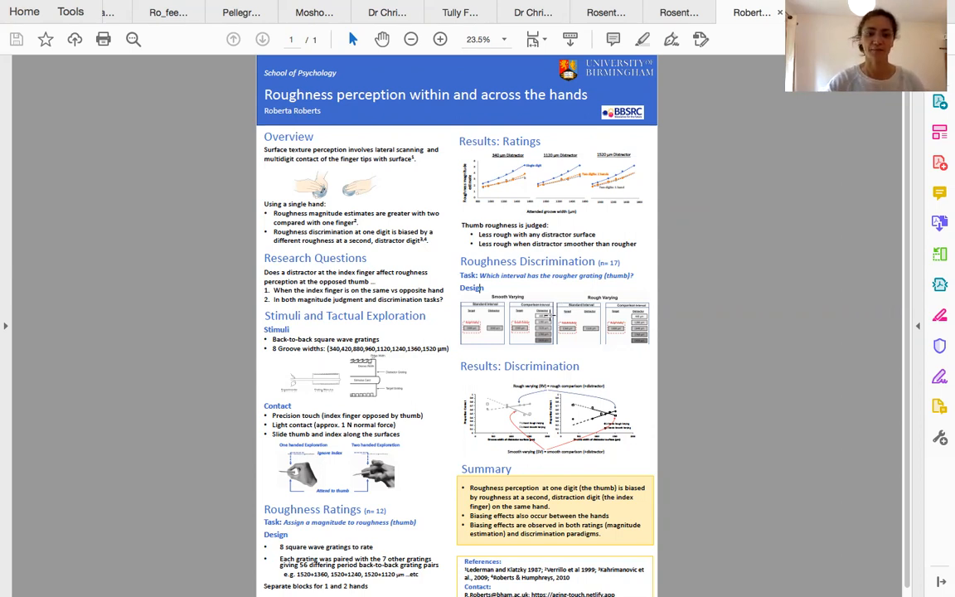
# Step: Zoom the poster to 39.7% and scroll down to the Stimuli and Summary sections
pyautogui.click(440, 39)
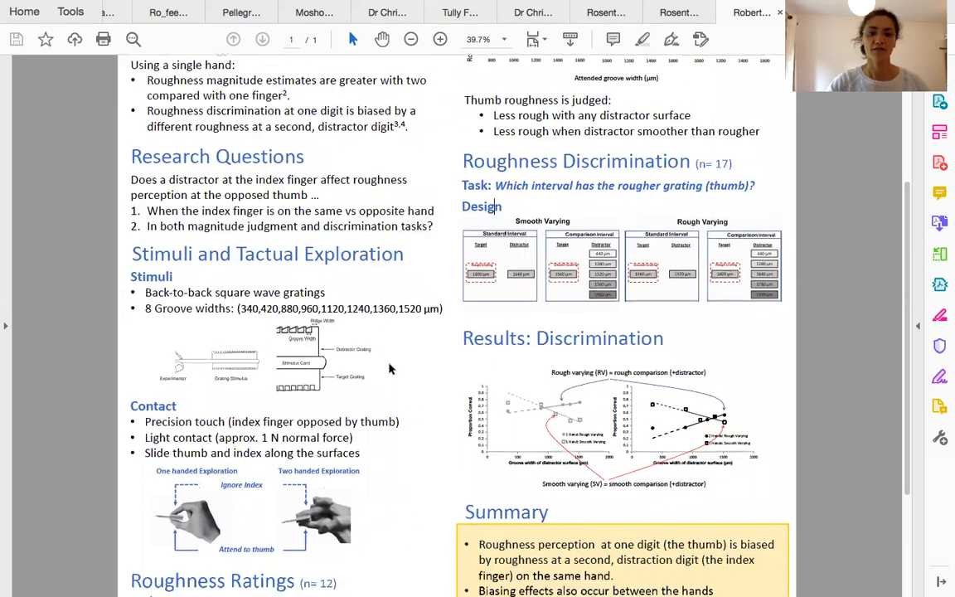
pyautogui.scroll(-3)
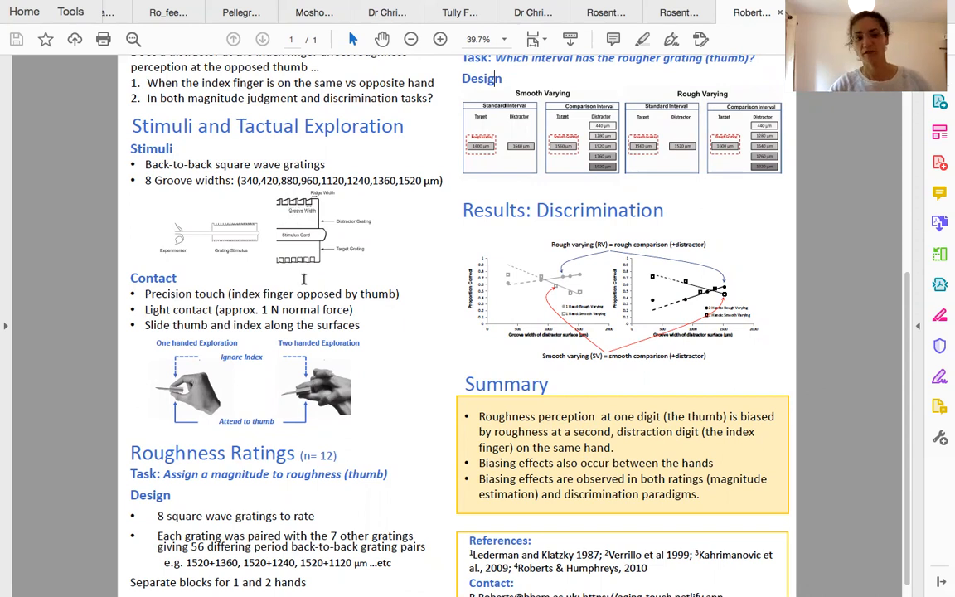
pyautogui.moveTo(210, 382)
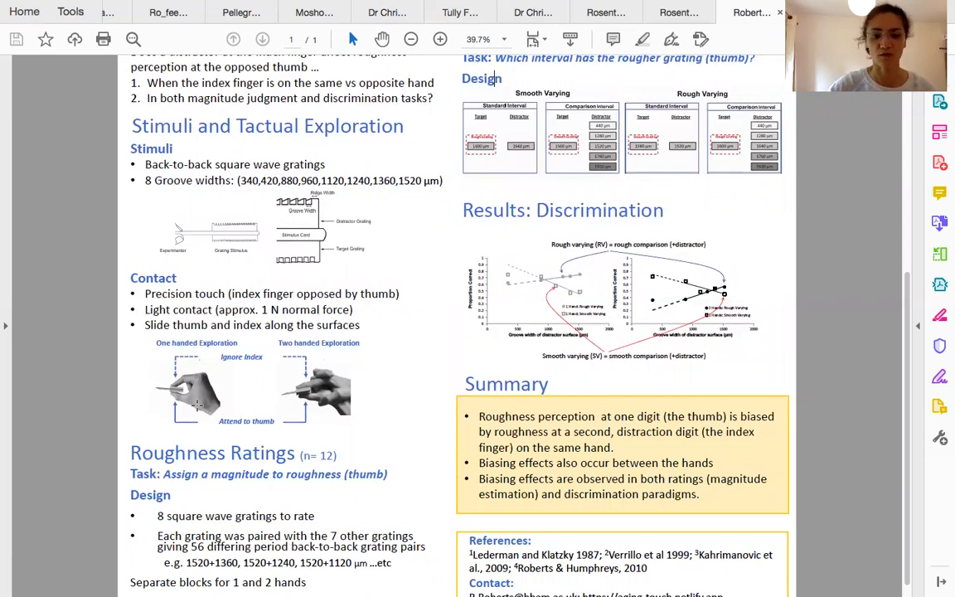
# Step: Scroll down to the References, then back up to Research Questions and Roughness Discrimination
pyautogui.scroll(-3)
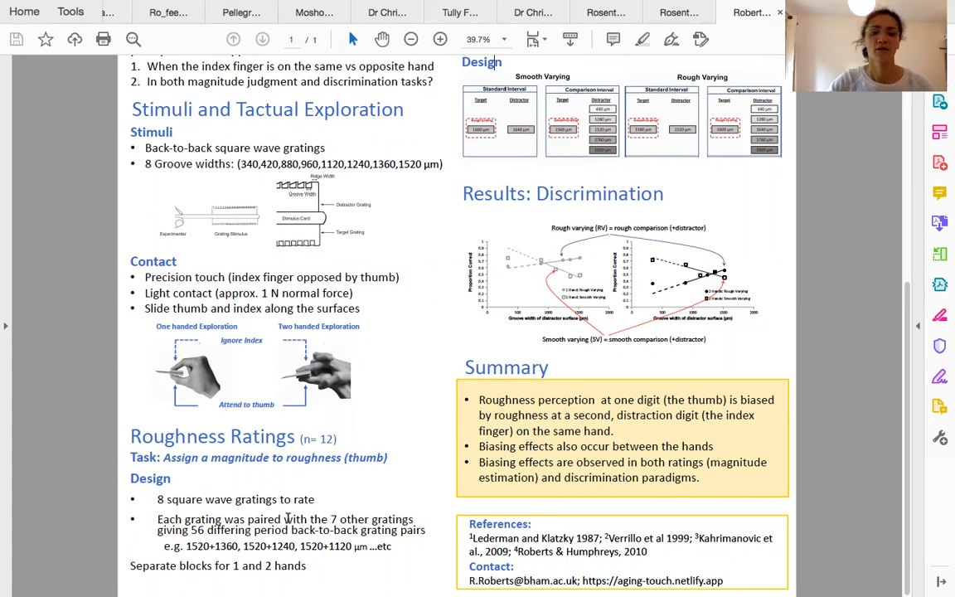
pyautogui.scroll(3)
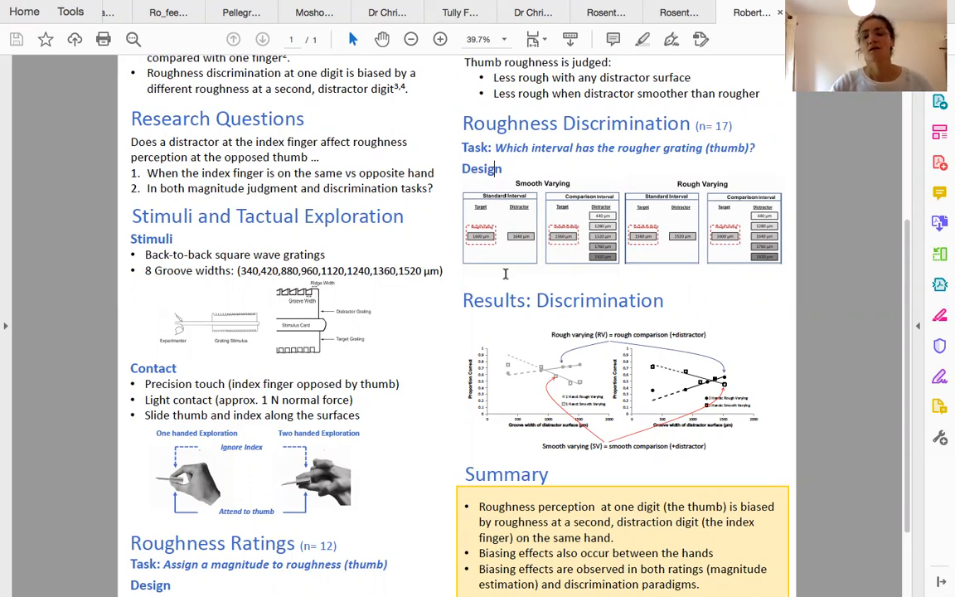
# Step: Scroll down to the Roughness Ratings design, Summary and References box
pyautogui.scroll(-3)
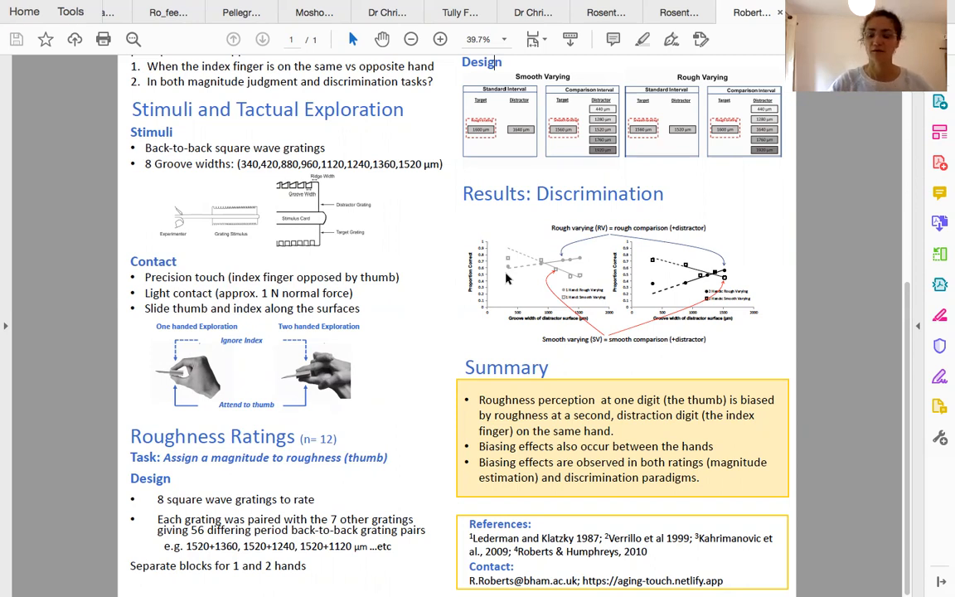
pyautogui.moveTo(457, 250)
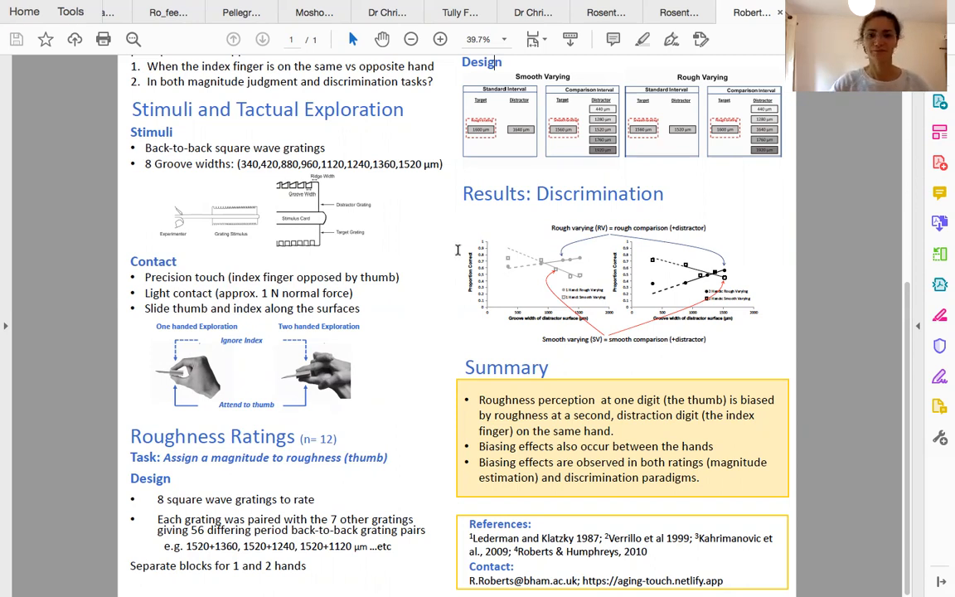